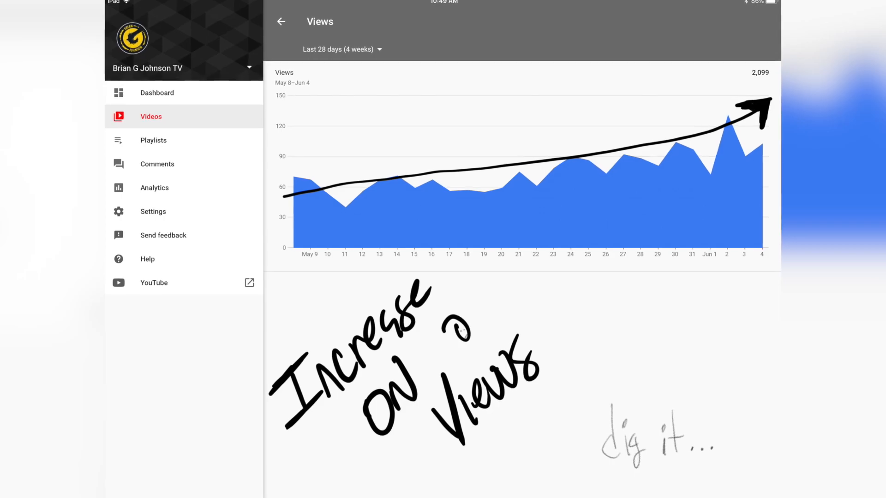
# - Review the Keywords Everywhere People Also Search For panel for 'youtube channel growth strategy'
pyautogui.scroll(3)
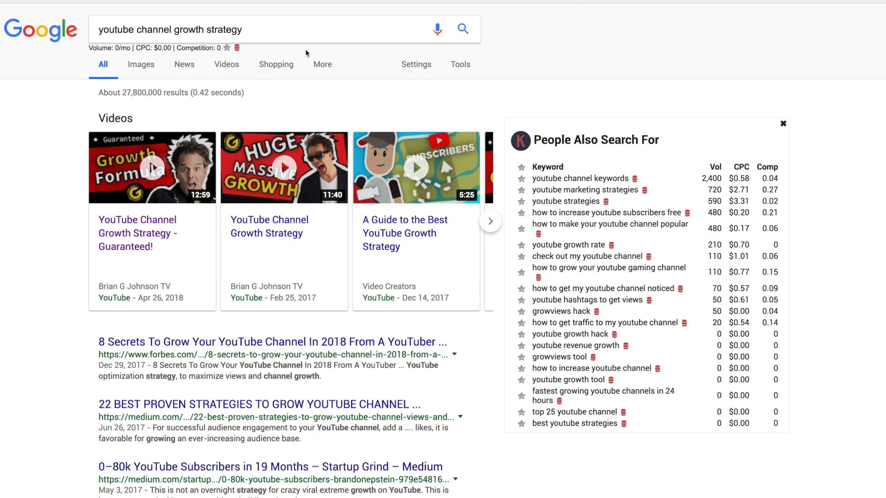
pyautogui.moveTo(546, 187)
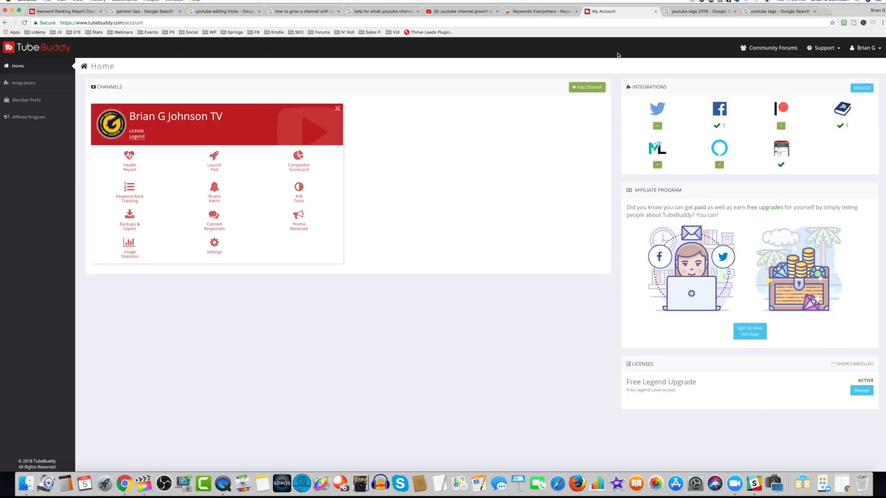
# - View the Jun 3, 2018 11:17 AM keyword ranking report from Launch Pad's Ranking Reports
pyautogui.click(214, 159)
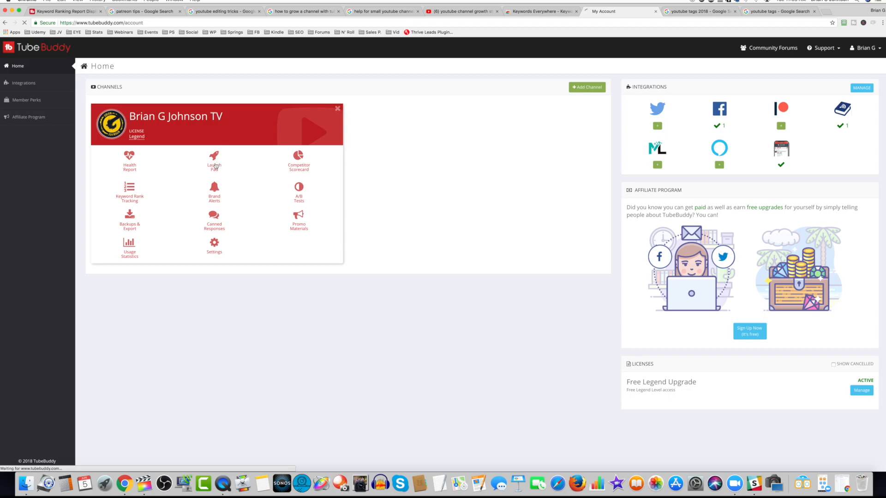
pyautogui.click(214, 159)
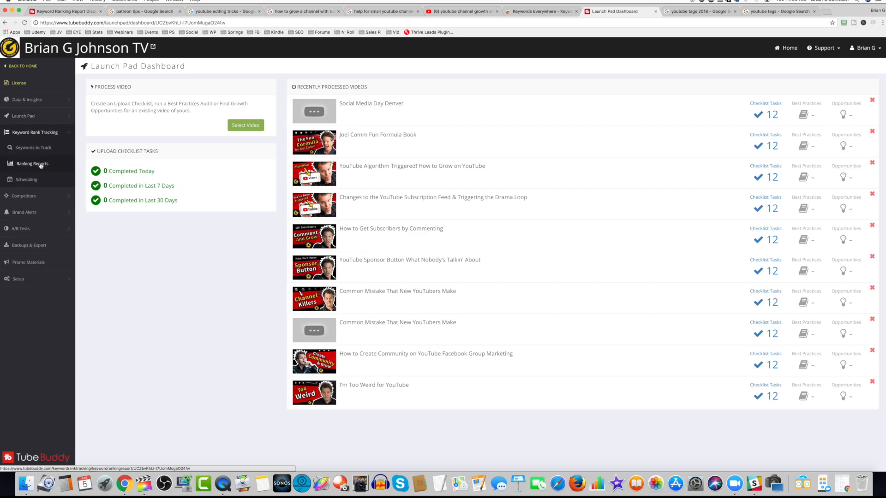
pyautogui.click(31, 164)
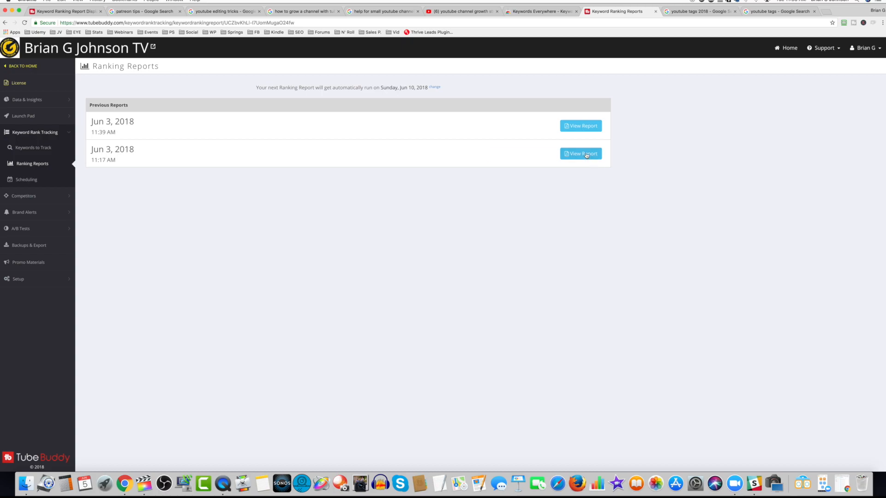
pyautogui.click(580, 154)
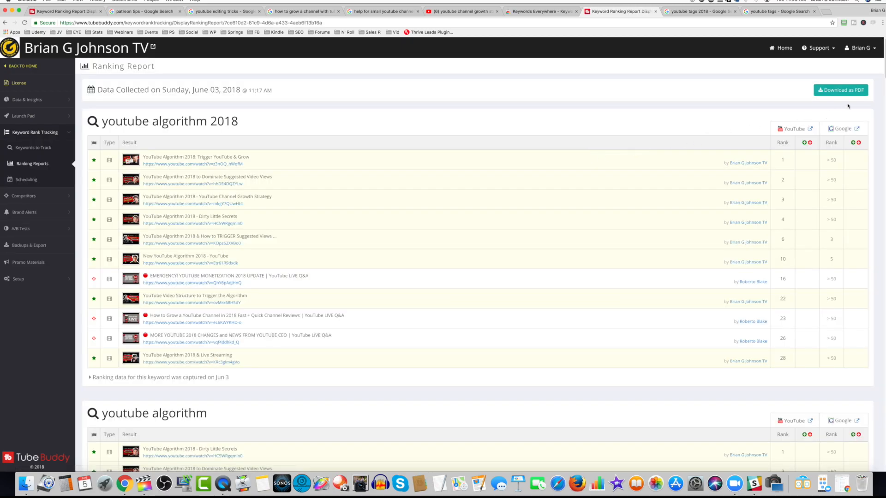
pyautogui.scroll(-3)
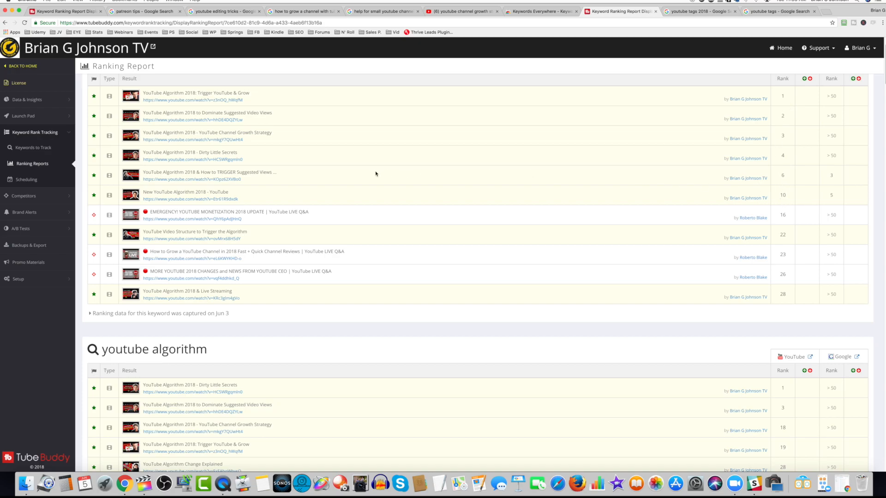
pyautogui.scroll(3)
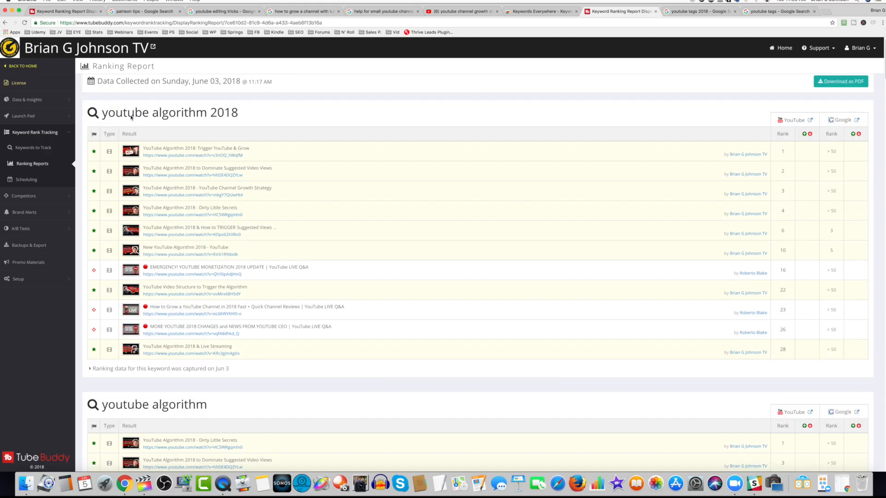
pyautogui.moveTo(729, 169)
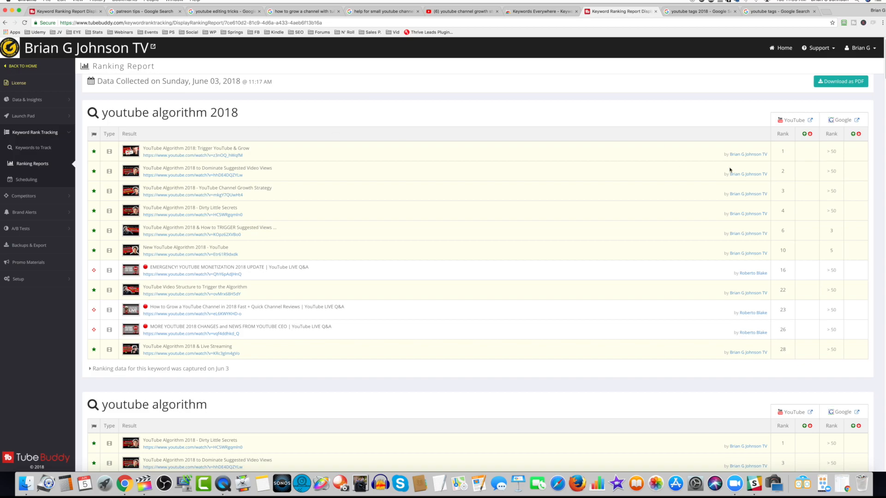
pyautogui.click(842, 120)
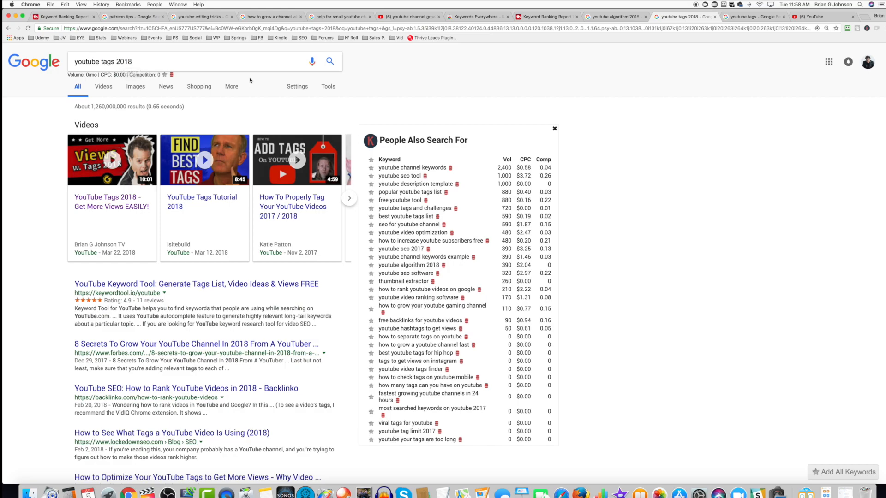
pyautogui.moveTo(146, 66)
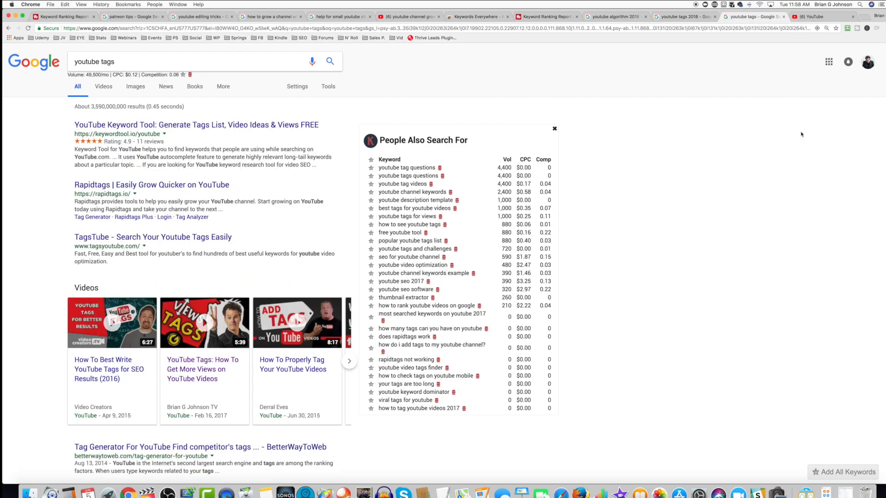
pyautogui.moveTo(86, 81)
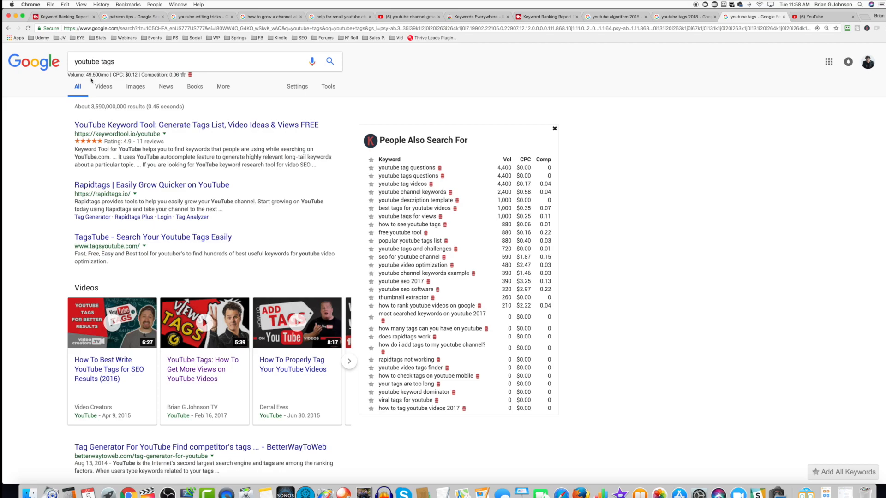
pyautogui.moveTo(209, 280)
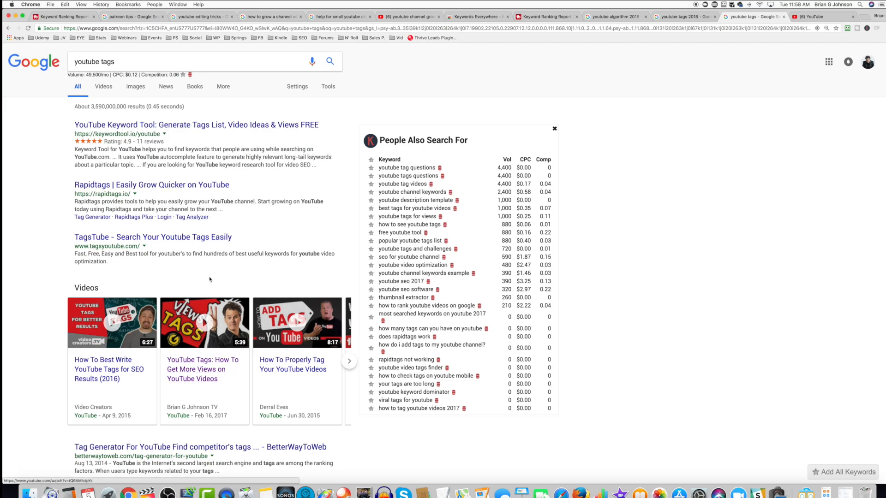
pyautogui.moveTo(210, 279)
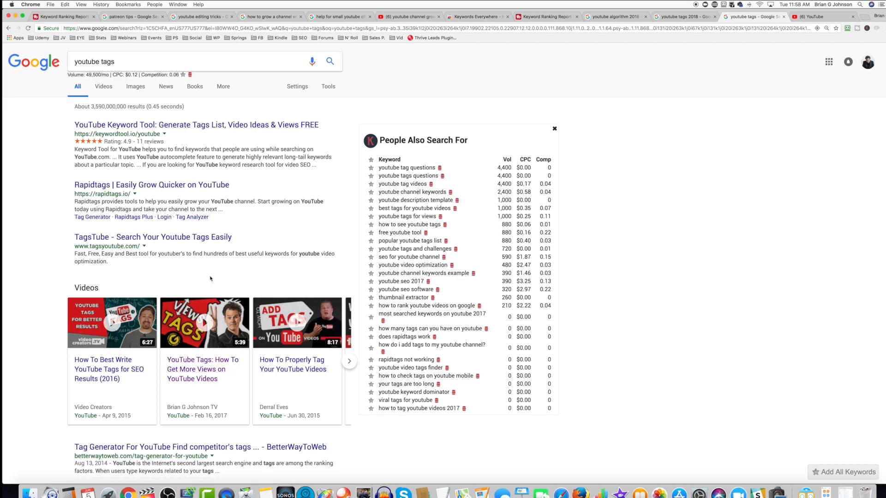
pyautogui.moveTo(655, 64)
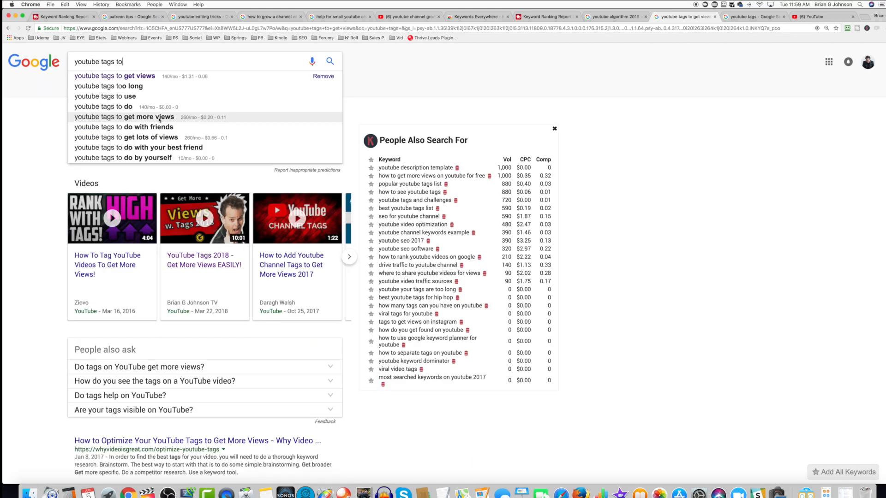
# - Search Google for 'youtube tags to get more views' via the autocomplete suggestion
pyautogui.click(117, 117)
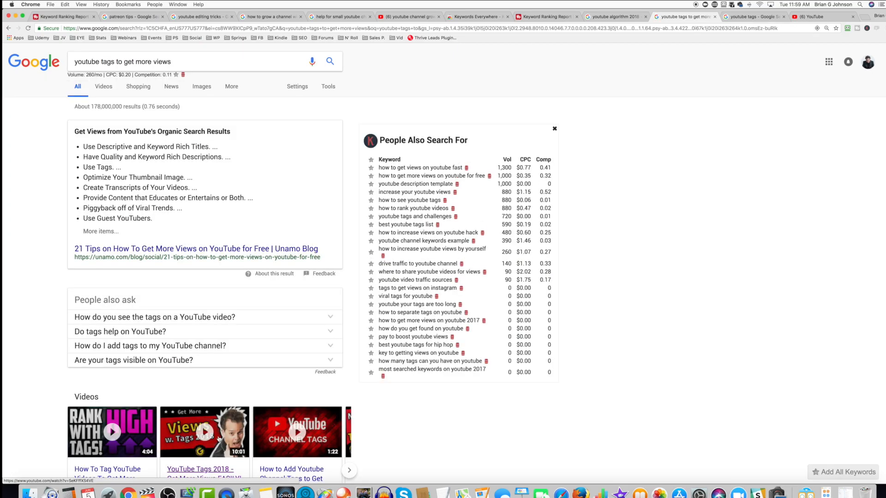
pyautogui.moveTo(240, 341)
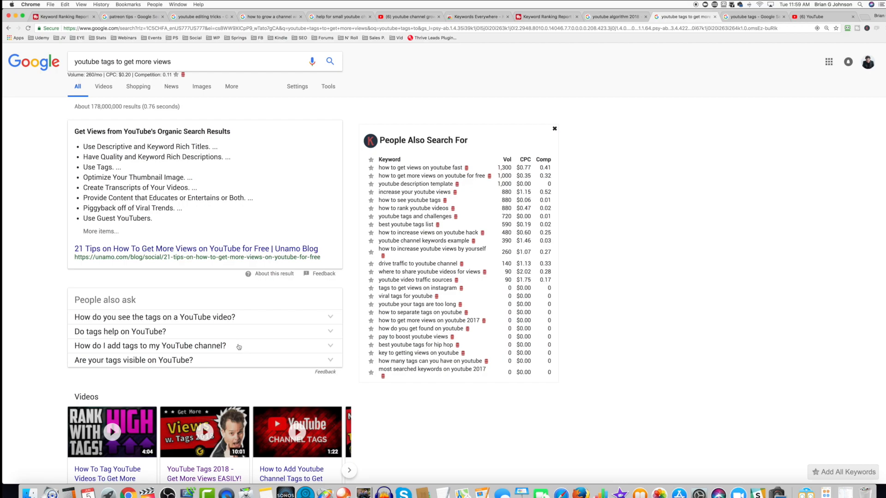
pyautogui.click(133, 17)
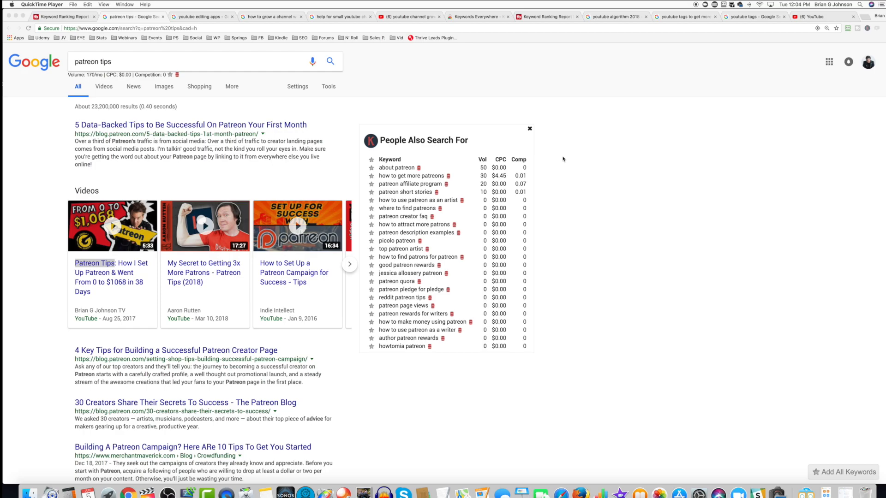
pyautogui.moveTo(563, 160)
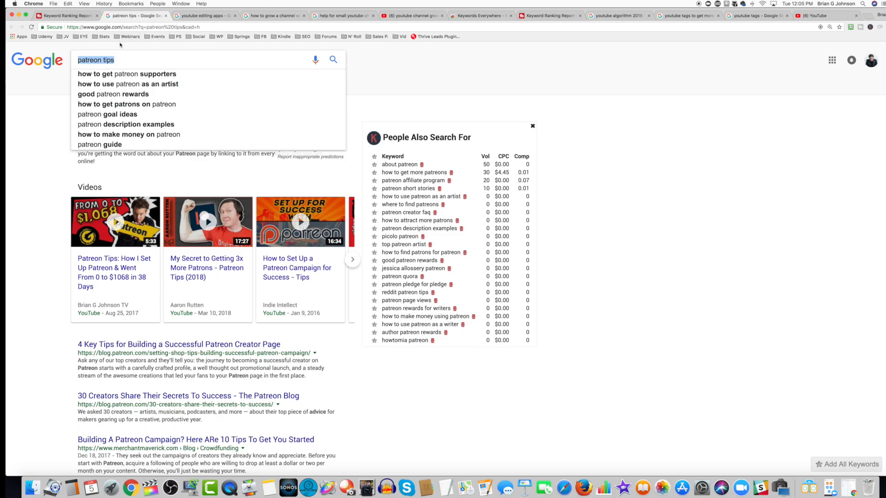
# - Highlight every 'patreon tips' match on the results page with Chrome's find-in-page
pyautogui.click(54, 3)
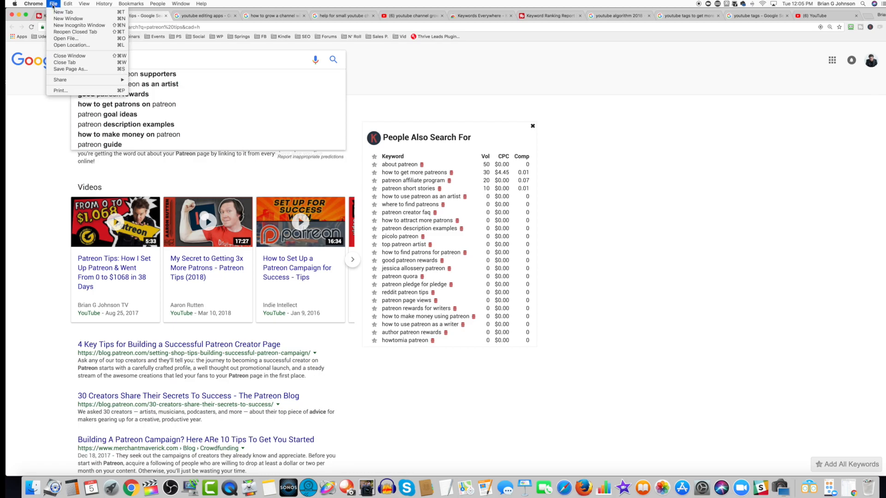
pyautogui.click(67, 4)
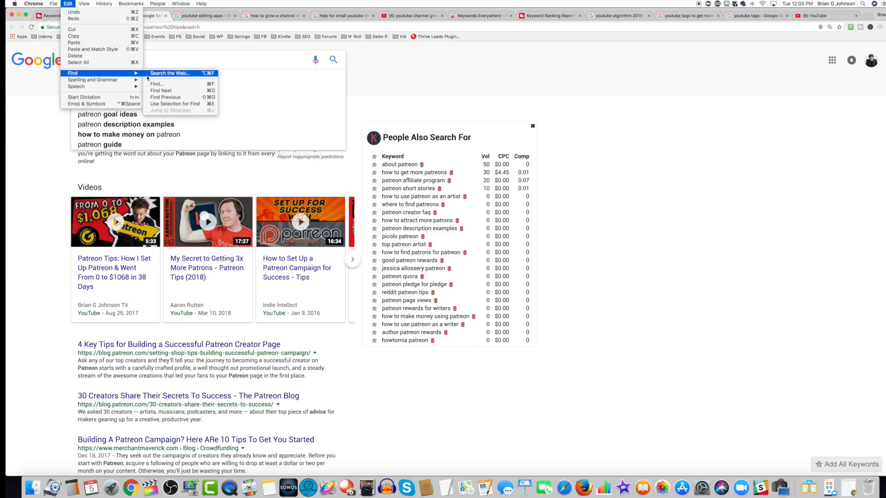
pyautogui.moveTo(157, 84)
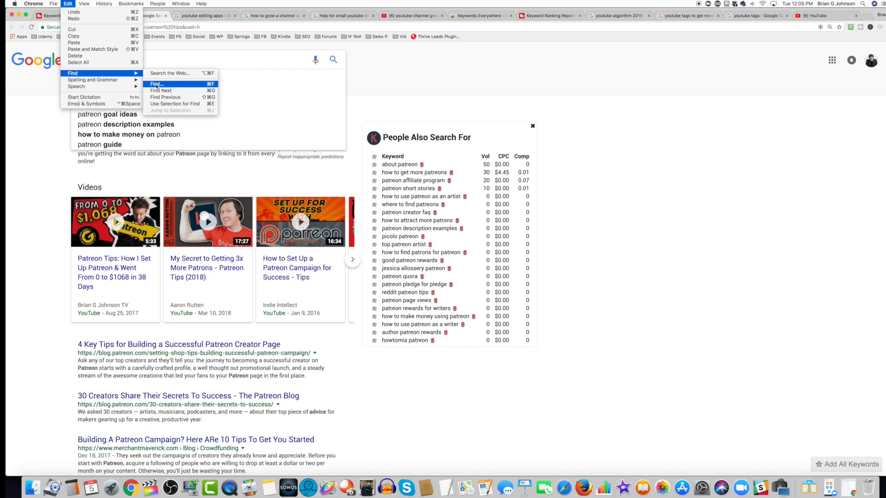
pyautogui.click(155, 84)
pyautogui.write('patreon tips')
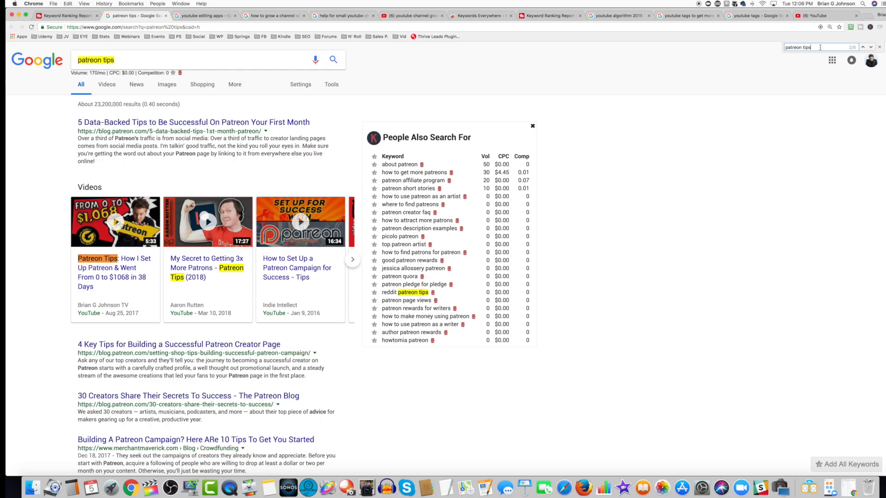
# - Advance the Videos carousel to later Patreon videos like How To Turn Patreon into a Full Time Income
pyautogui.click(352, 260)
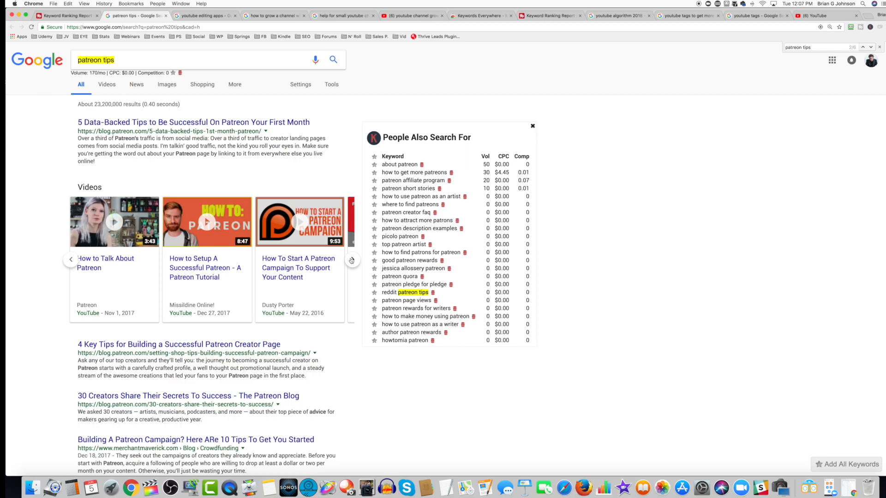
pyautogui.click(351, 260)
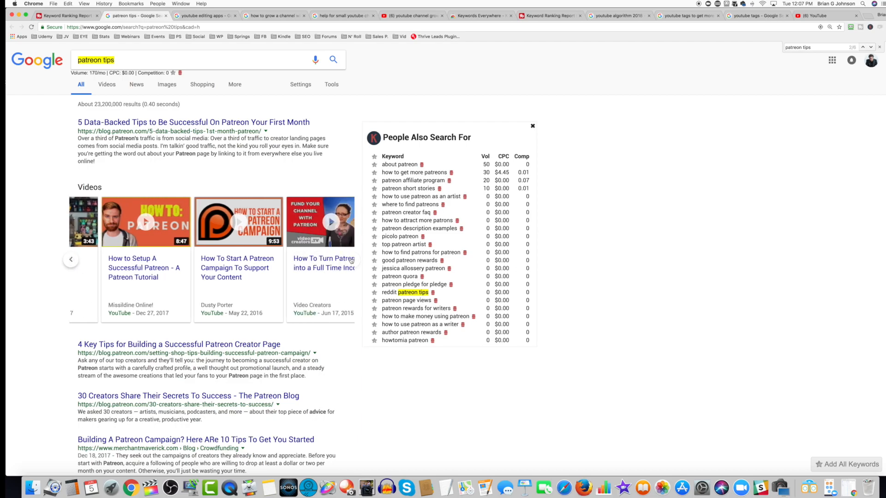
pyautogui.click(350, 260)
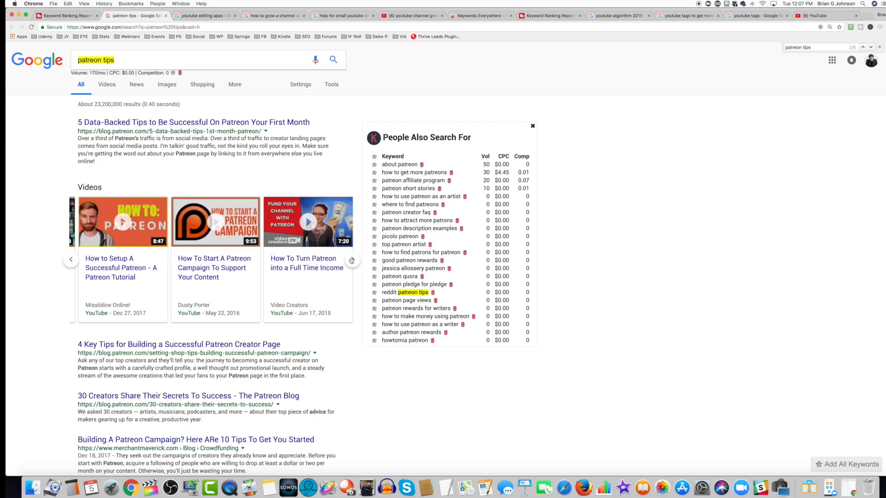